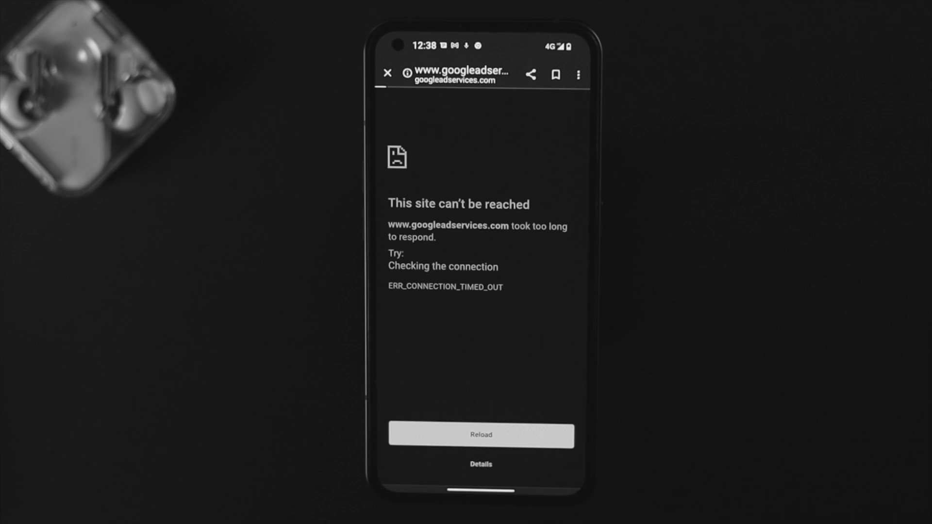
# Step: Open the phone's power menu from the Chrome timed-out page
pyautogui.click(482, 464)
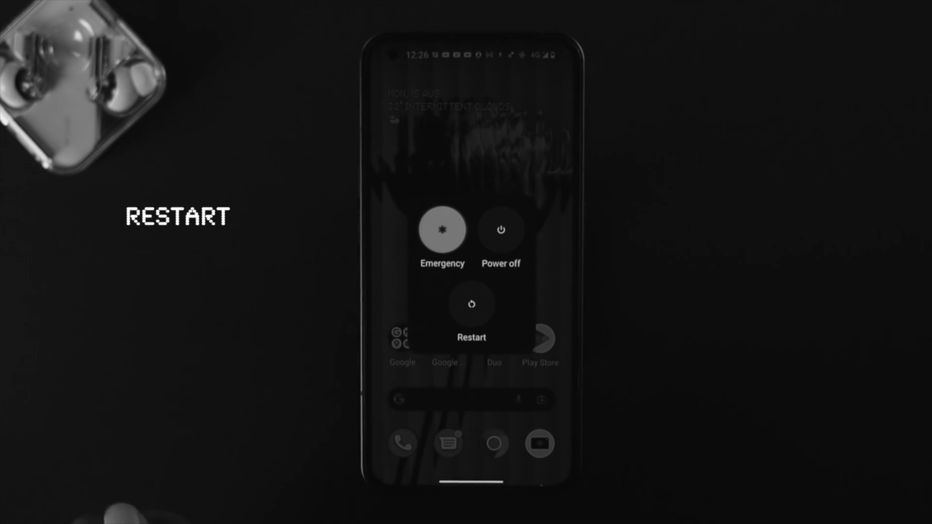
# Step: Restart the phone from the power menu and open the app drawer
pyautogui.click(471, 305)
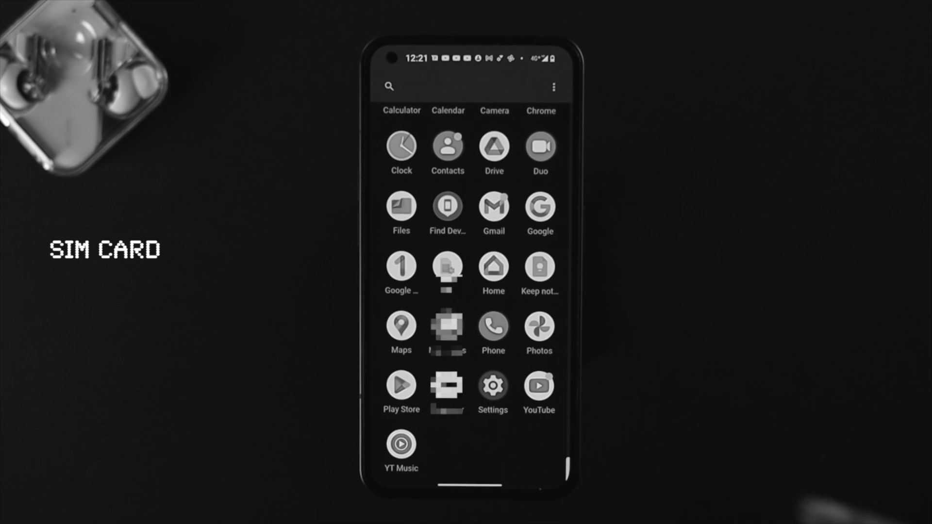
# Step: Go to Settings > Network & Internet > SIMs to view the SIM's mobile data page
pyautogui.click(493, 385)
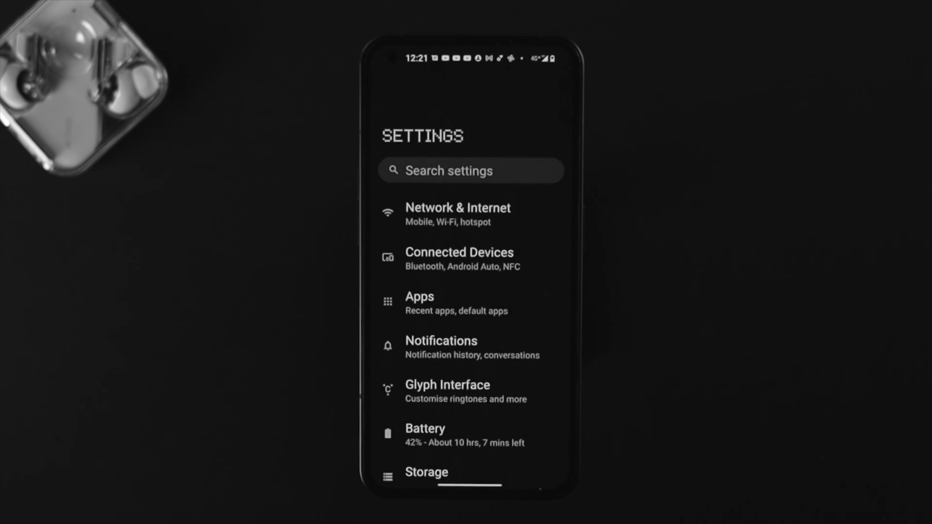
pyautogui.click(457, 213)
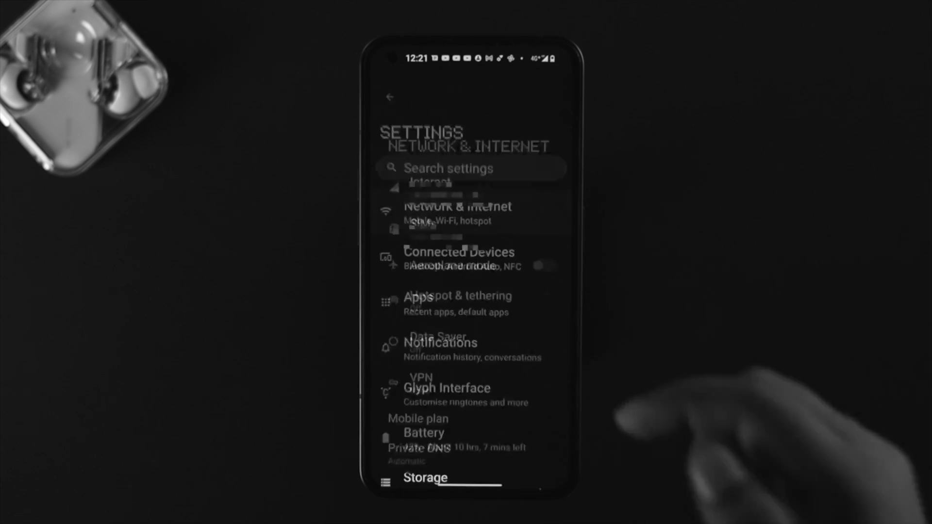
pyautogui.click(451, 212)
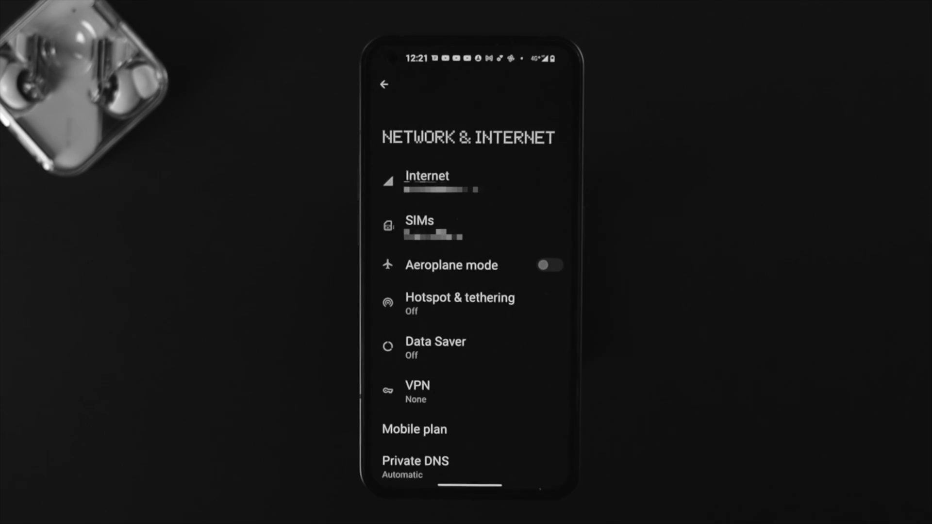
pyautogui.click(419, 228)
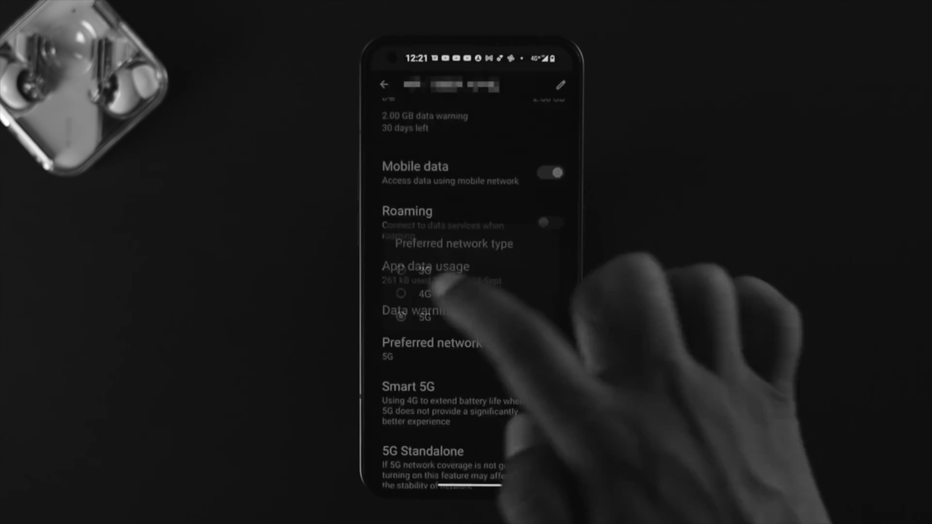
# Step: Choose a preferred network type, then return to the main Settings list
pyautogui.click(401, 294)
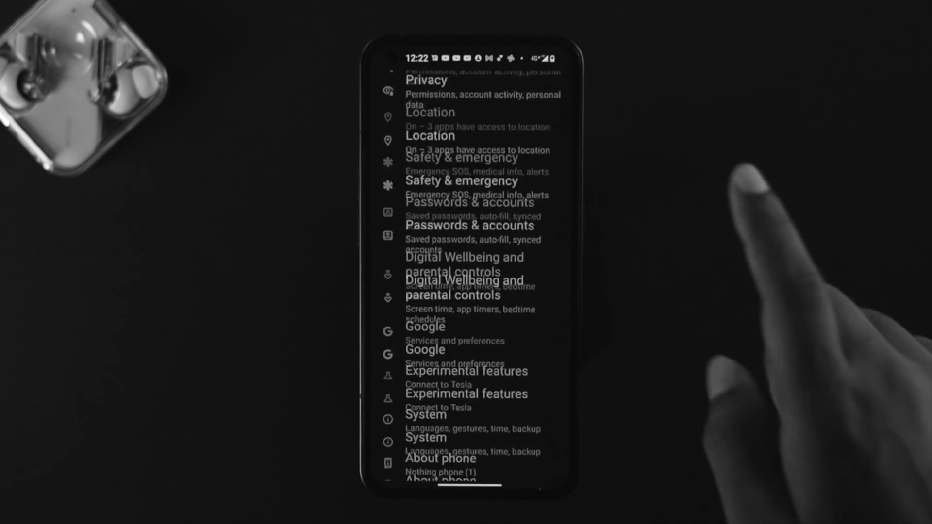
# Step: Check About phone, then open System > Developer options to view network settings
pyautogui.click(439, 459)
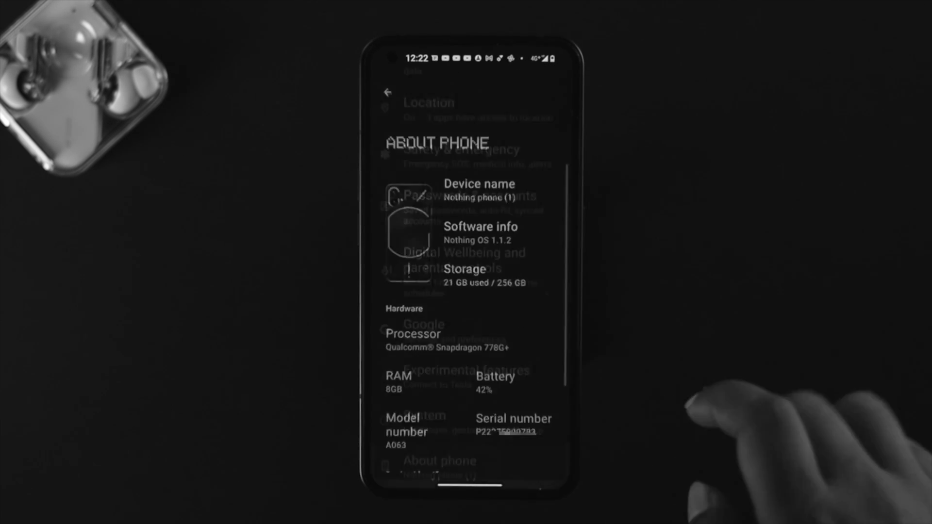
pyautogui.click(480, 227)
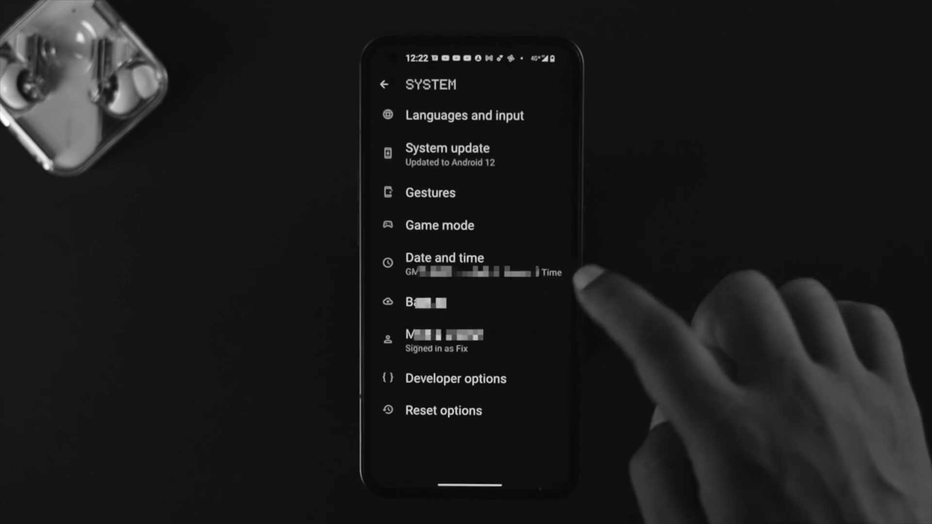
pyautogui.click(455, 379)
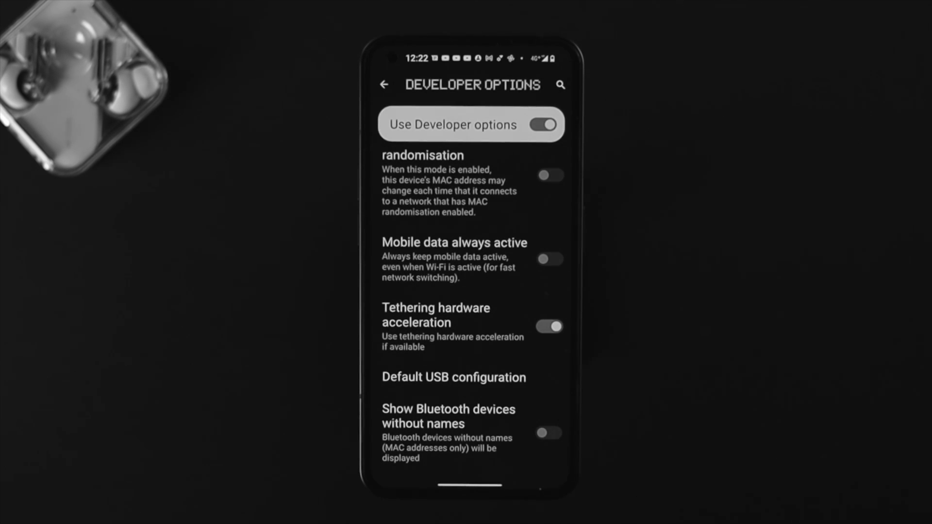
# Step: Restart the phone from the power menu and return to the home screen
pyautogui.click(550, 259)
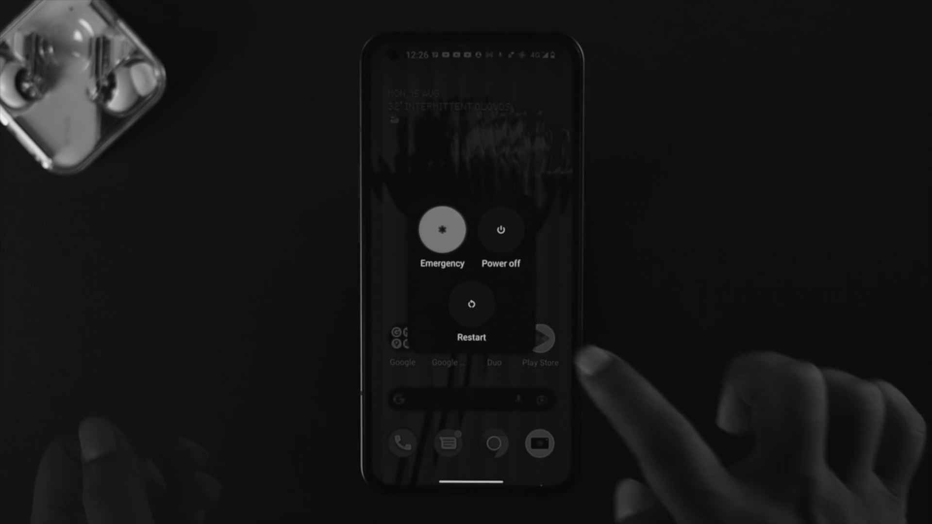
pyautogui.click(472, 304)
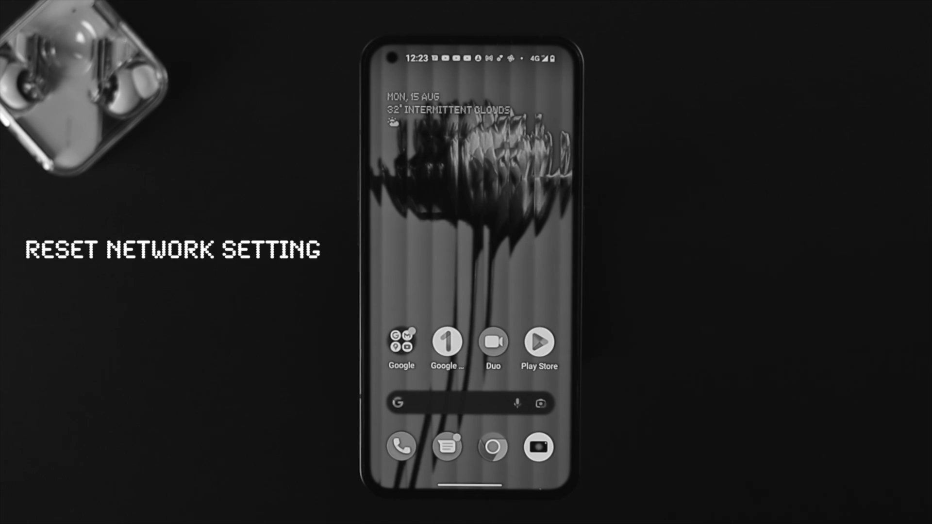
# Step: Open Settings from the app list and confirm resetting Wi-Fi, mobile and Bluetooth settings
pyautogui.click(539, 128)
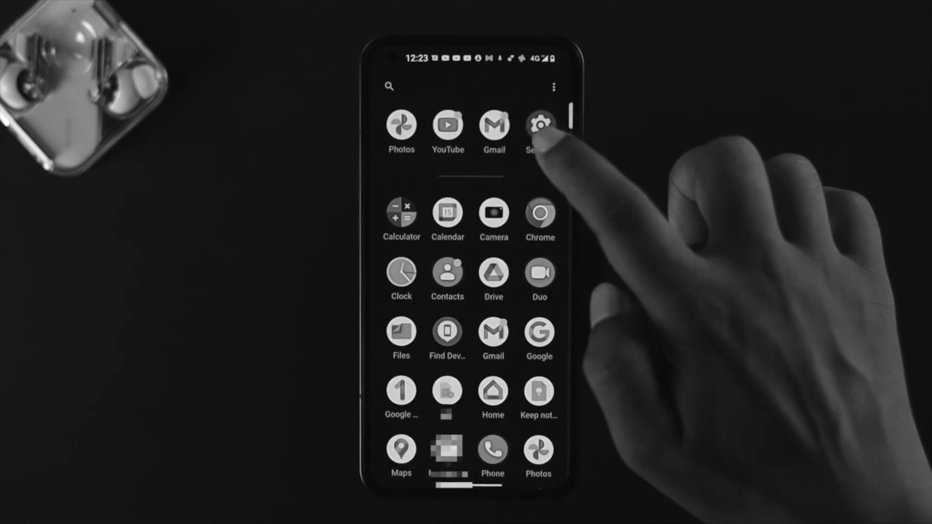
pyautogui.click(540, 126)
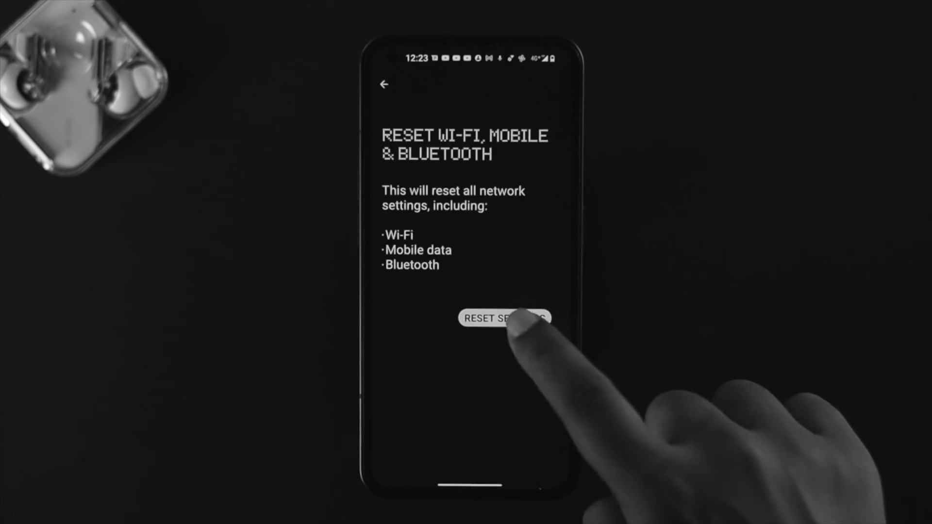
pyautogui.click(507, 318)
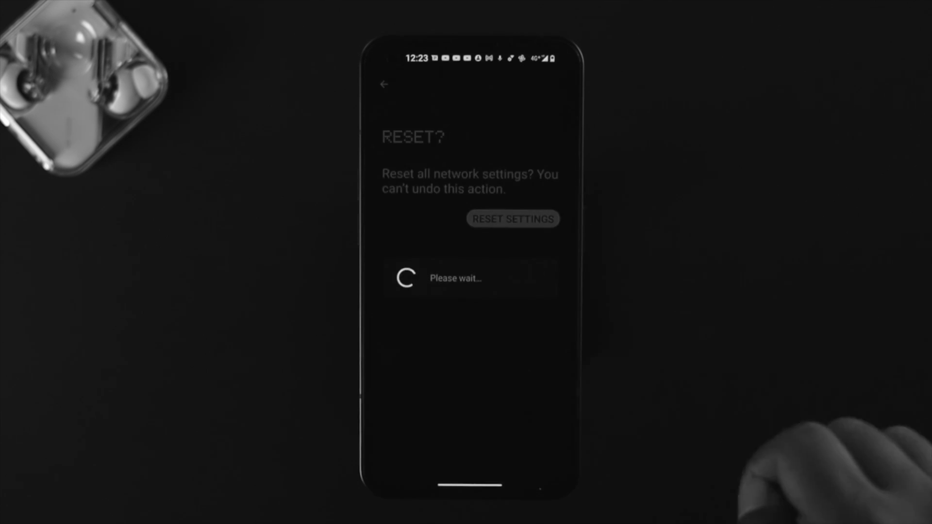